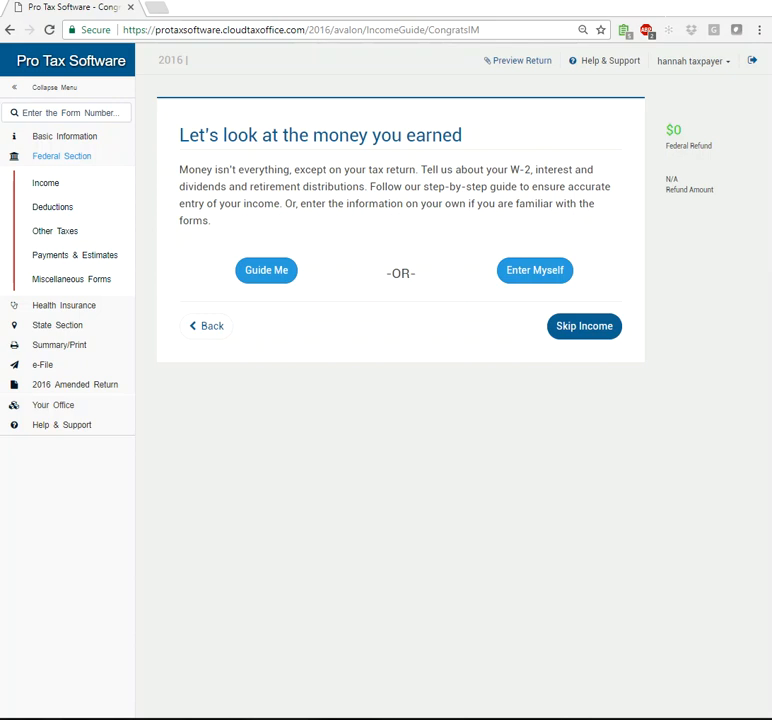
- Look up form W2 by number and open a blank W-2 for the taxpayer
click(67, 112)
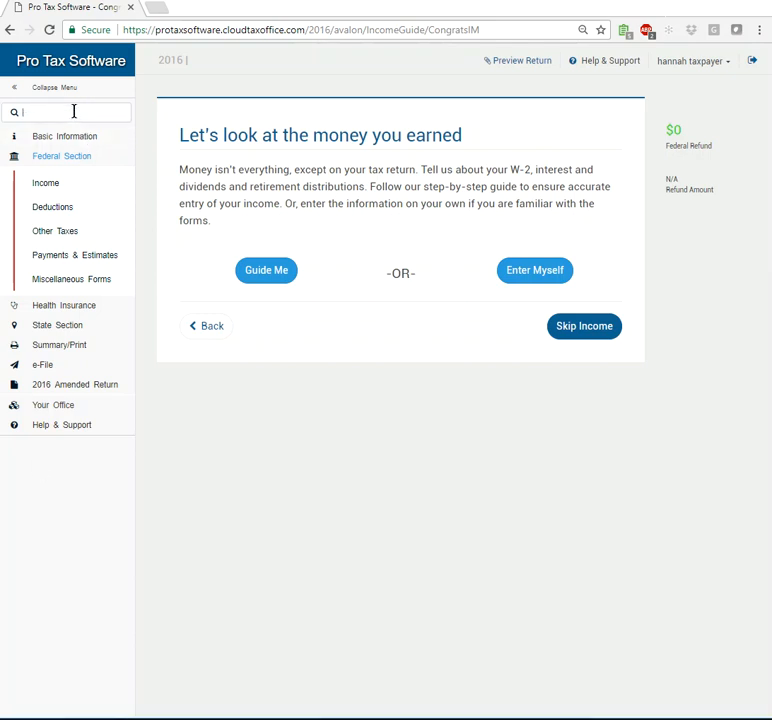
text(w2)
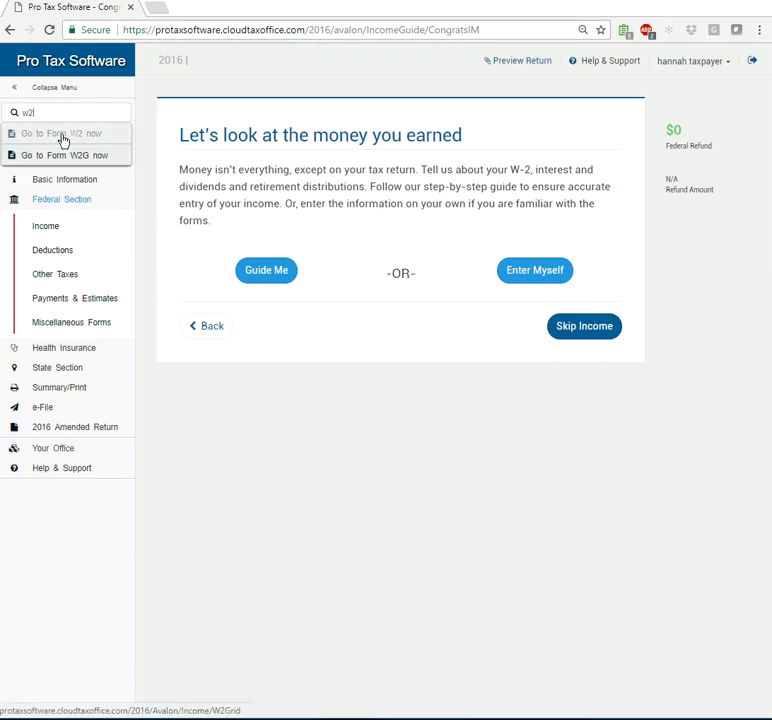
click(60, 133)
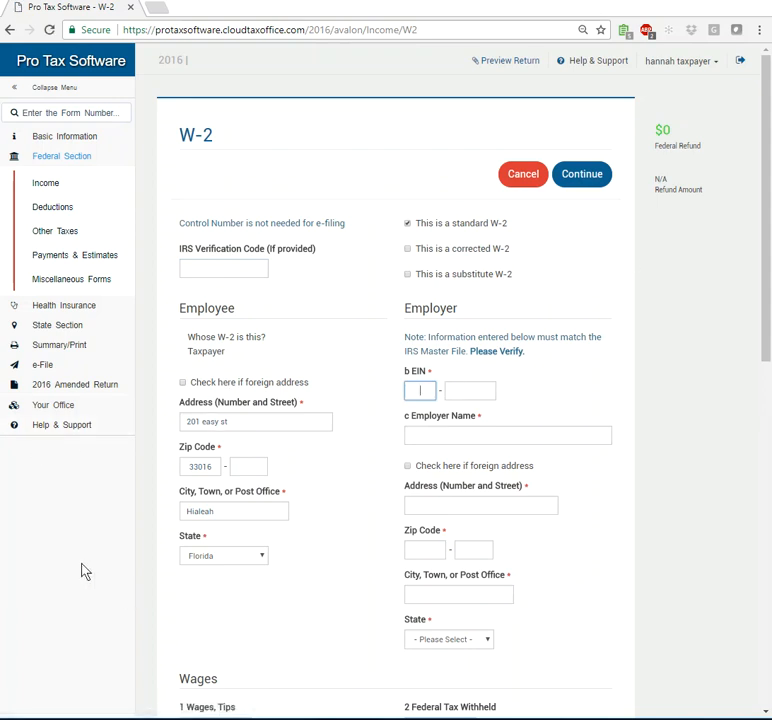
click(419, 390)
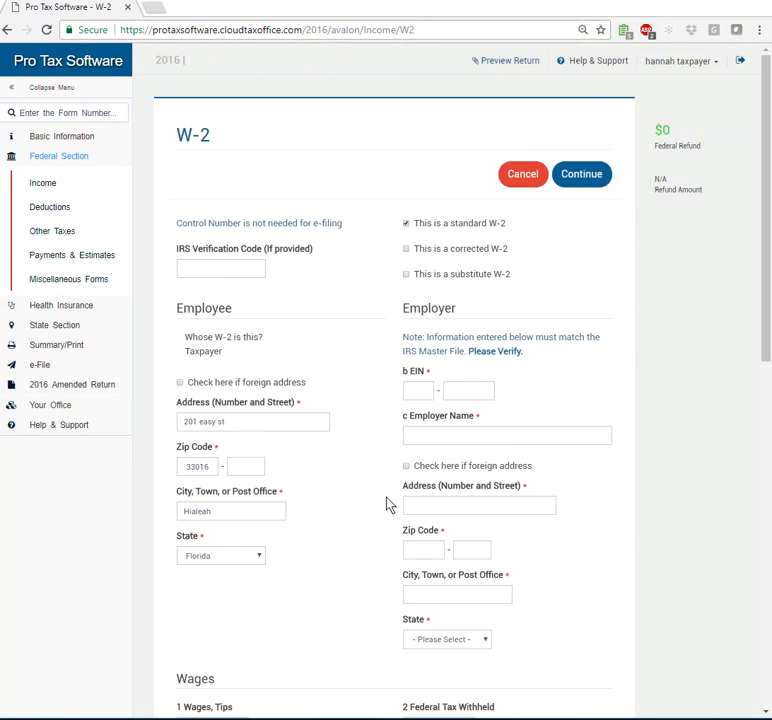
scroll(up, 3)
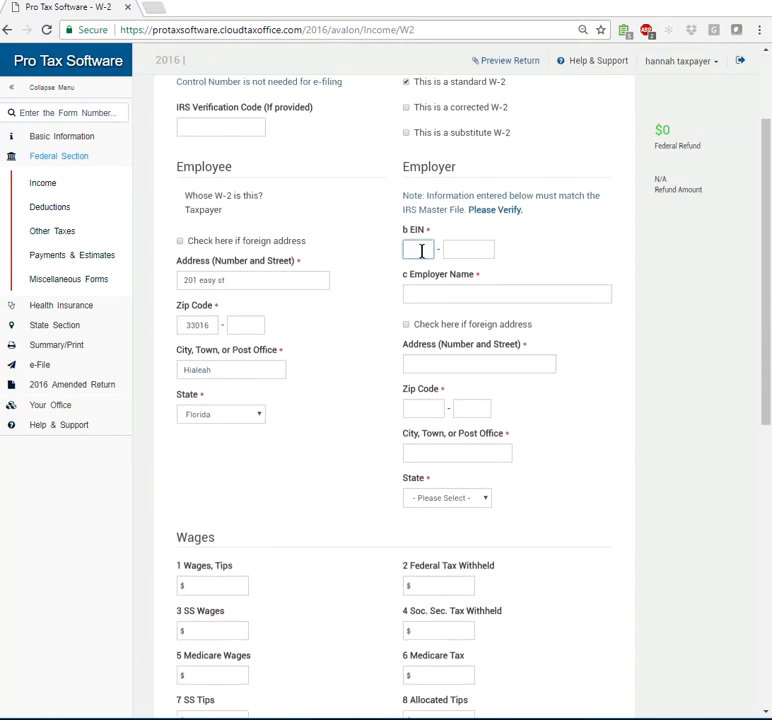
- Enter EIN 98-7654321 for employer 1040 corp, 1040 st, lodi, California 95242
text(7654321)
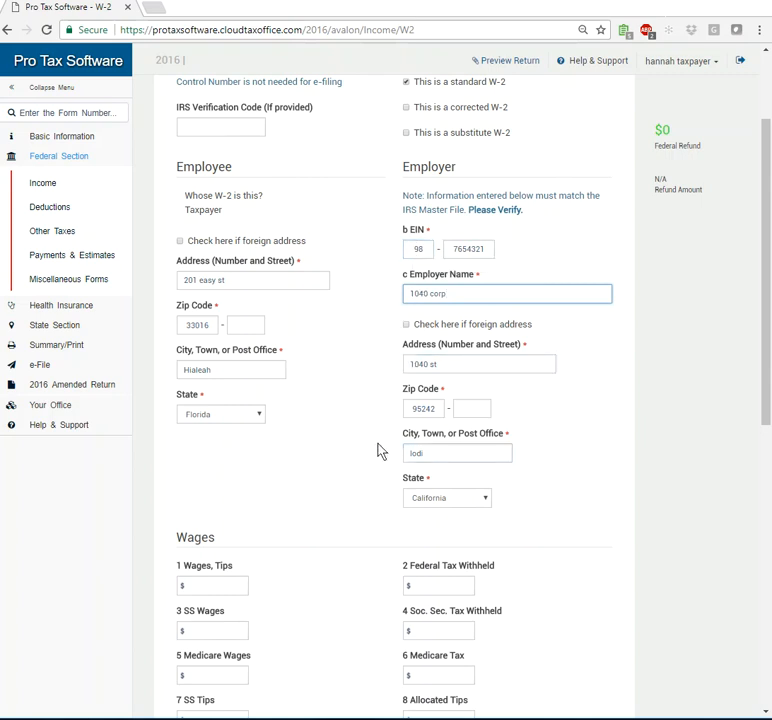
scroll(down, 3)
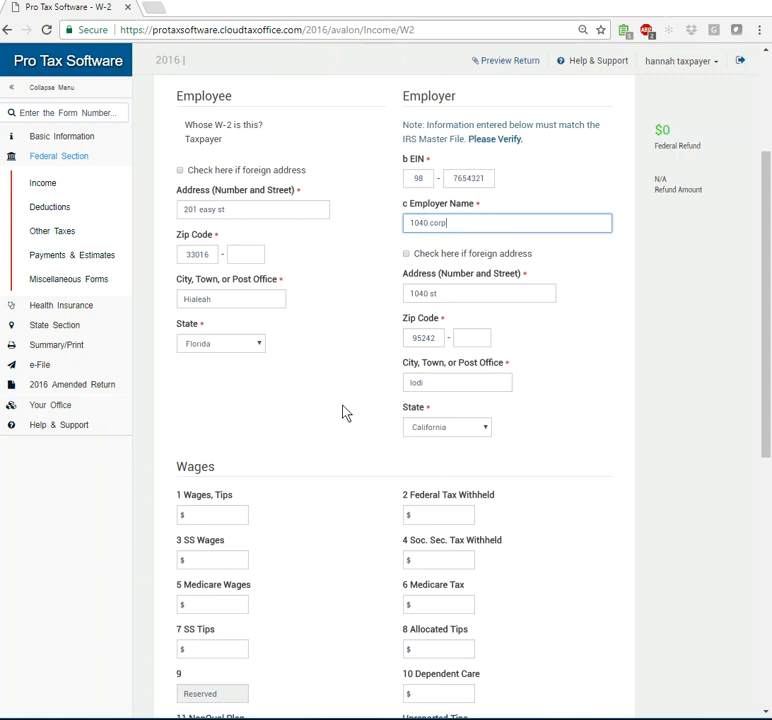
scroll(down, 3)
text( 25000)
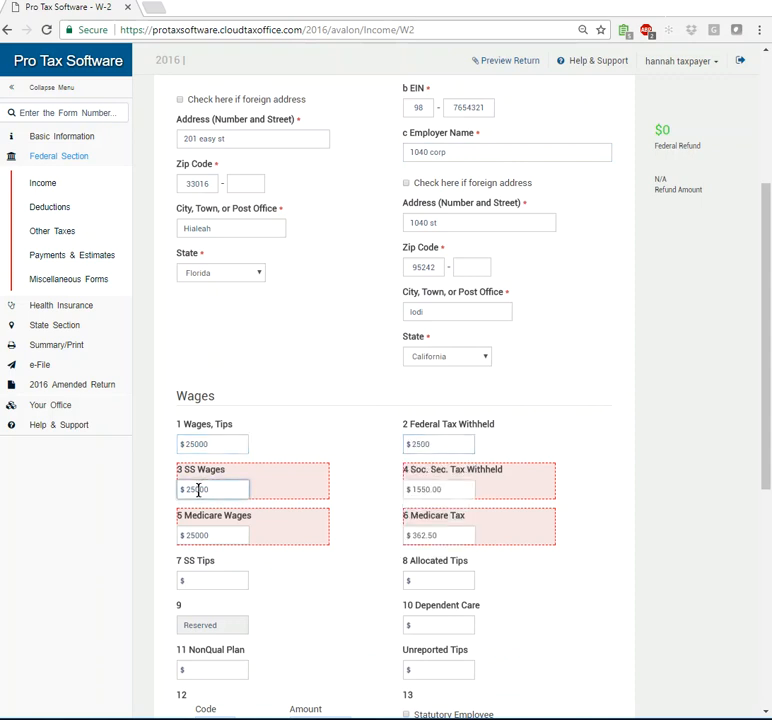
- Change Social Security wages to 25001, recalculating SS tax to 1550.06
click(439, 489)
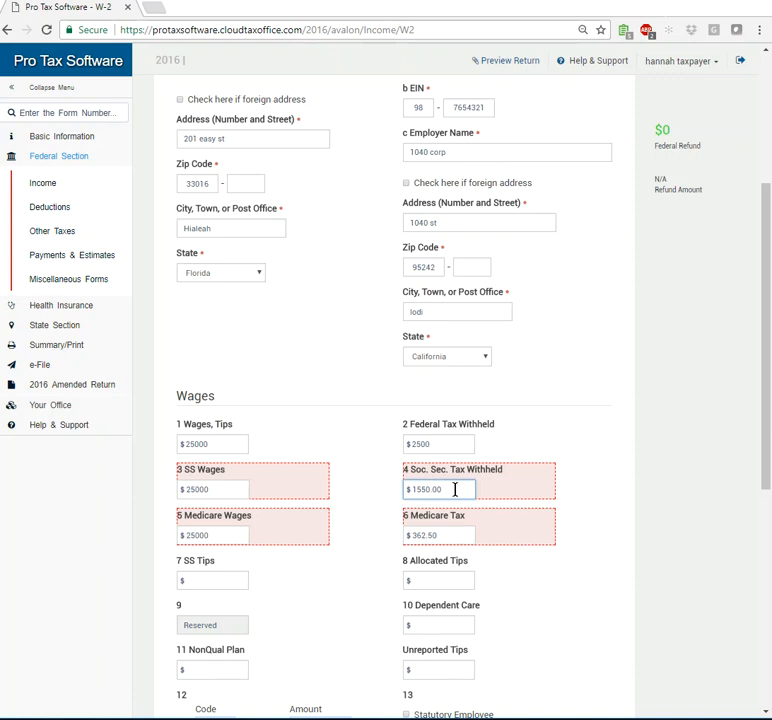
click(212, 535)
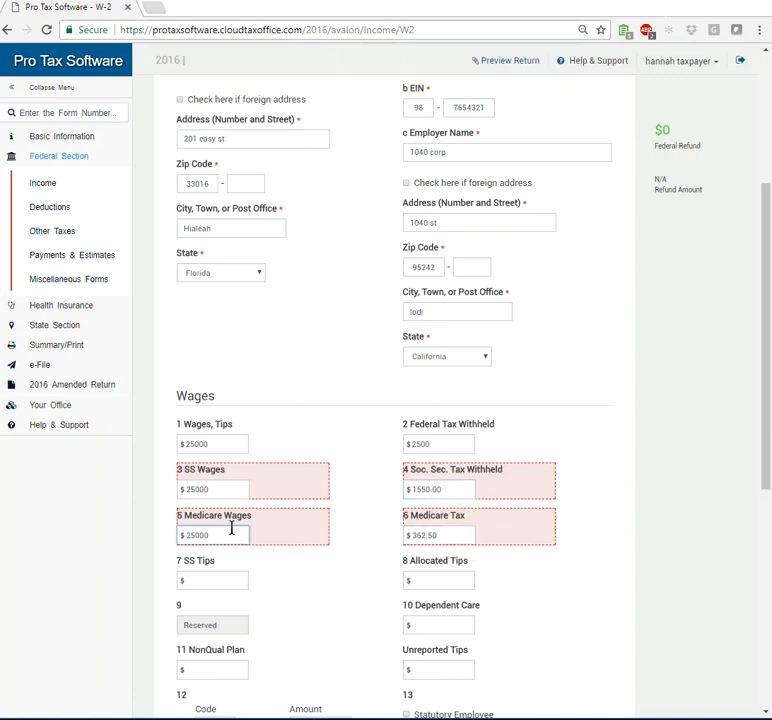
scroll(down, 3)
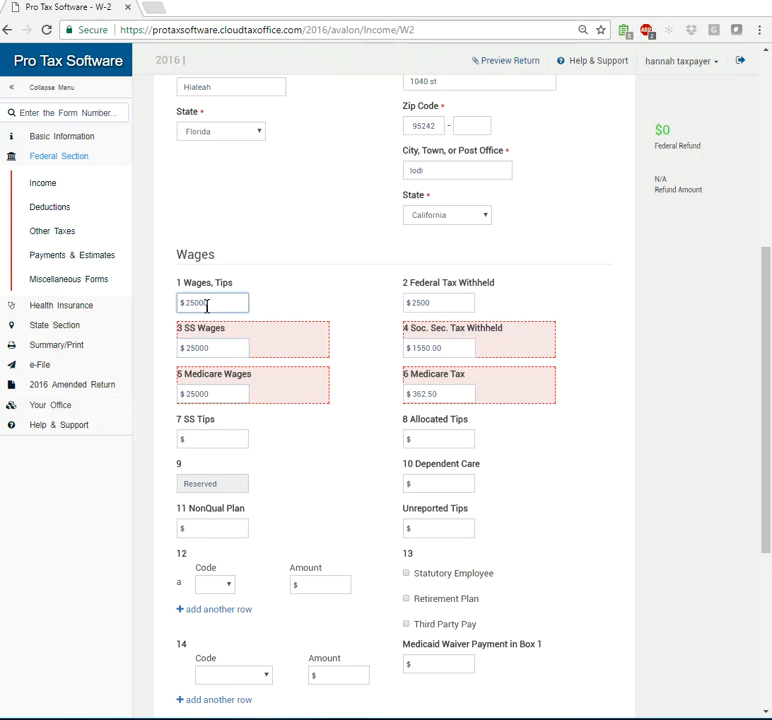
click(212, 348)
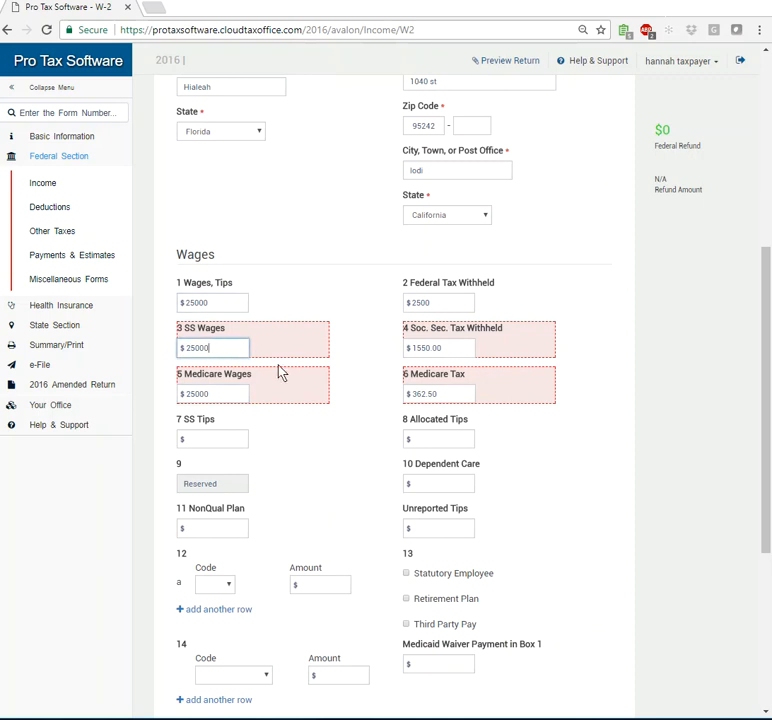
text(1)
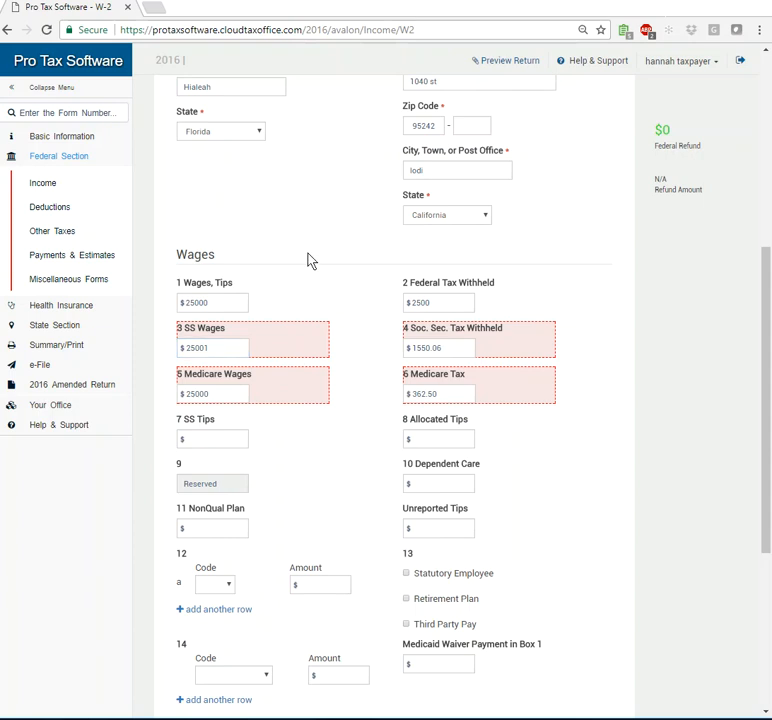
mouse_move(287, 344)
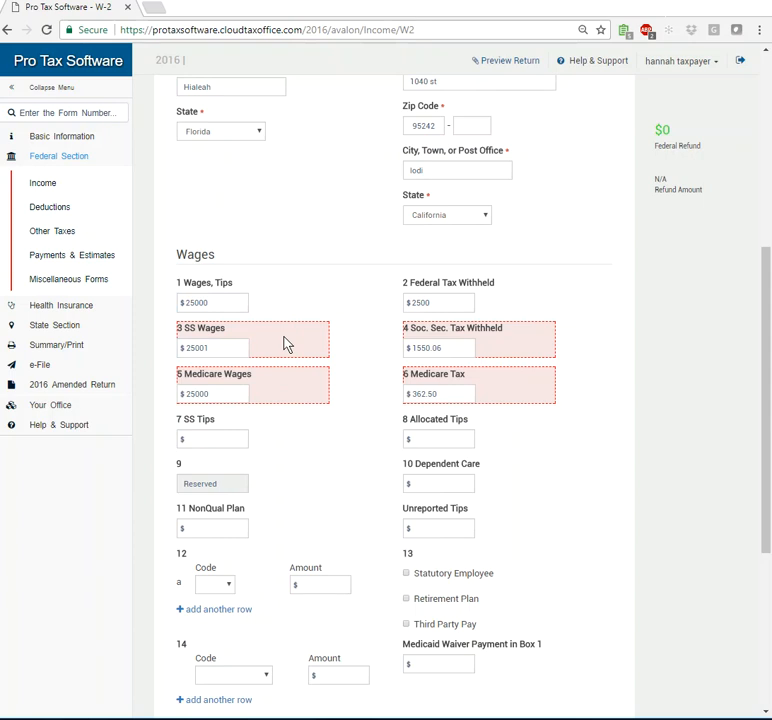
- Correct the box 12 code D amount from 1500 to 1200
scroll(down, 3)
text(1500)
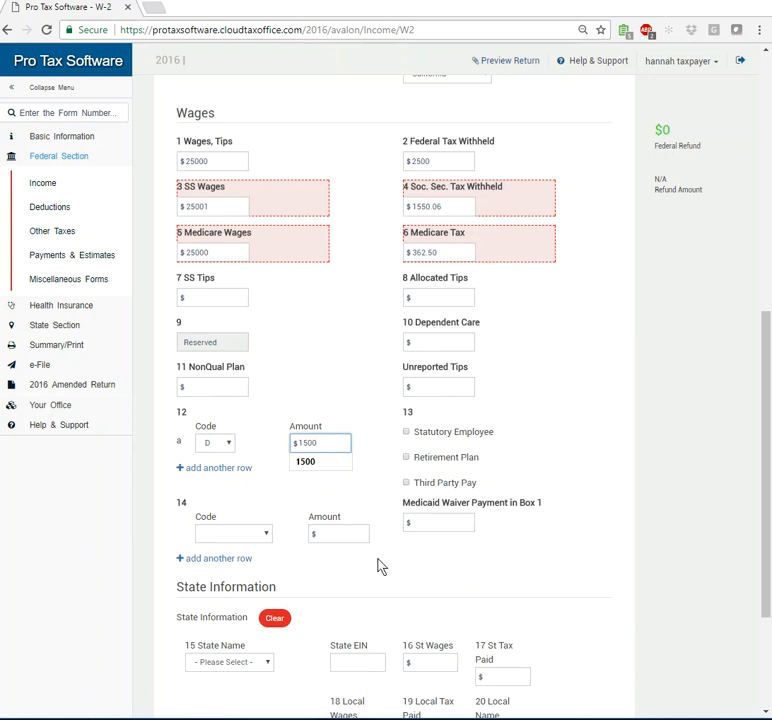
scroll(down, 3)
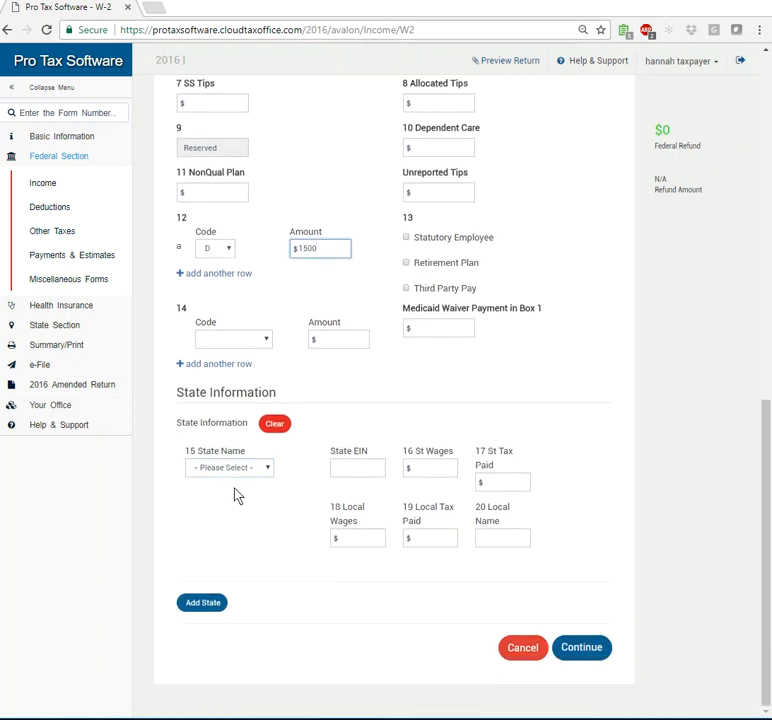
click(320, 248)
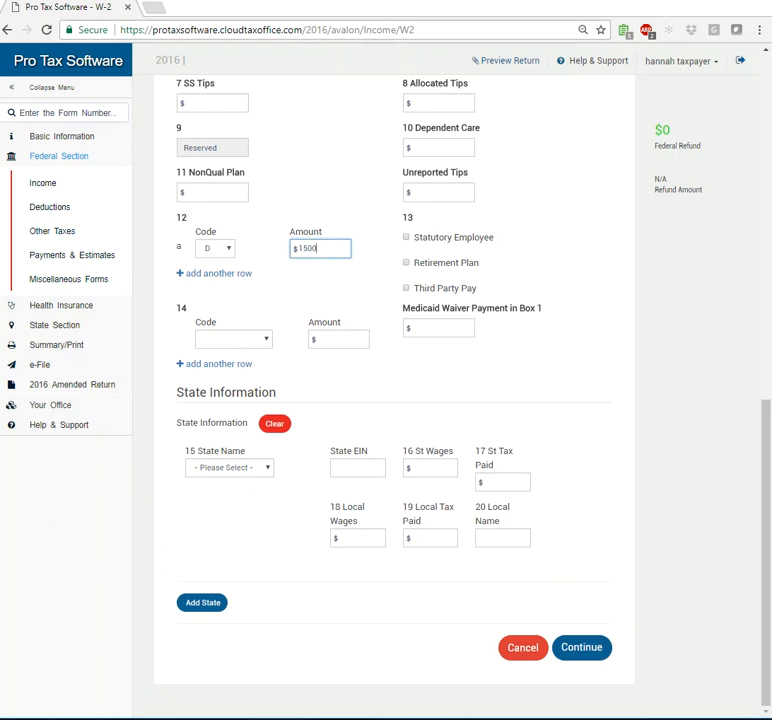
scroll(up, 3)
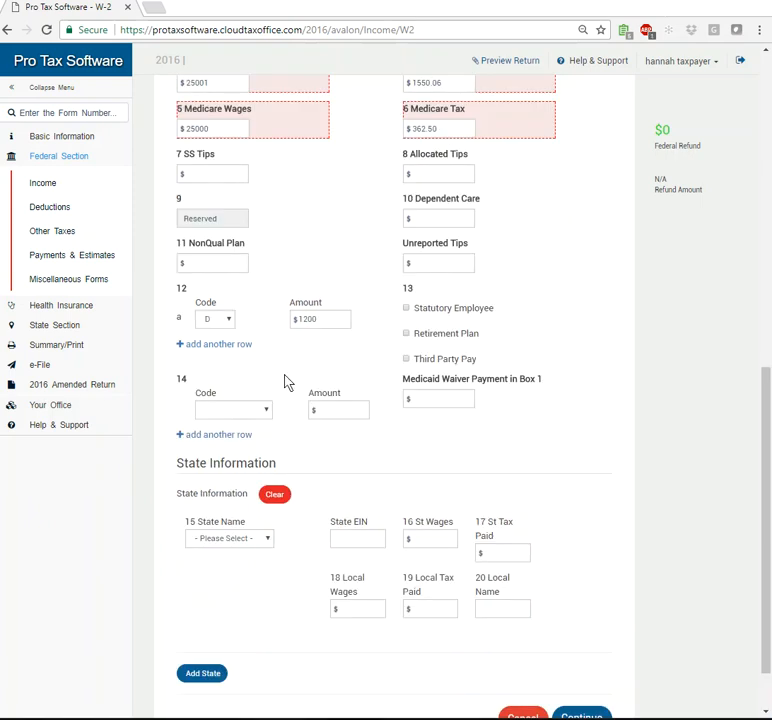
scroll(down, 3)
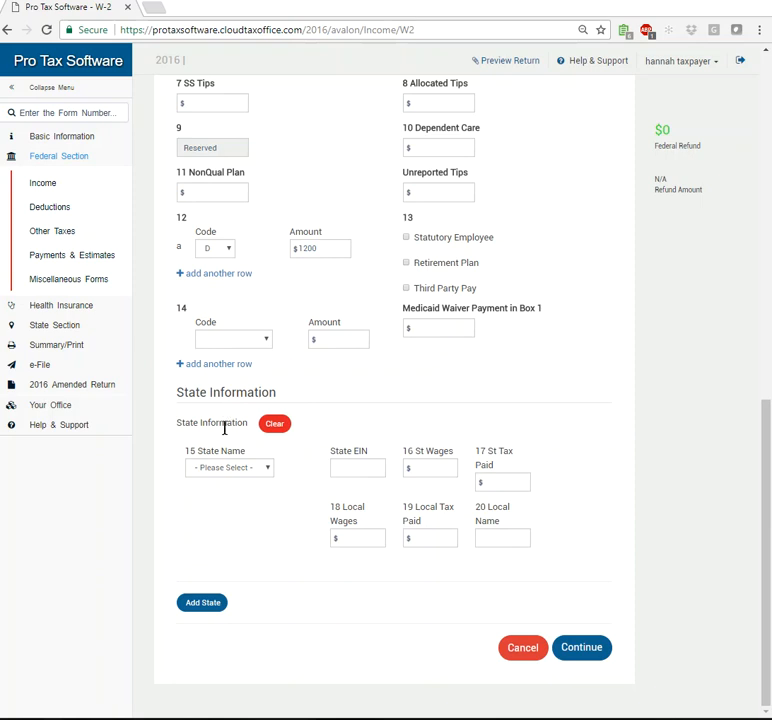
- Enter 25000 state wages and dismiss the State Name list without choosing a state
click(229, 467)
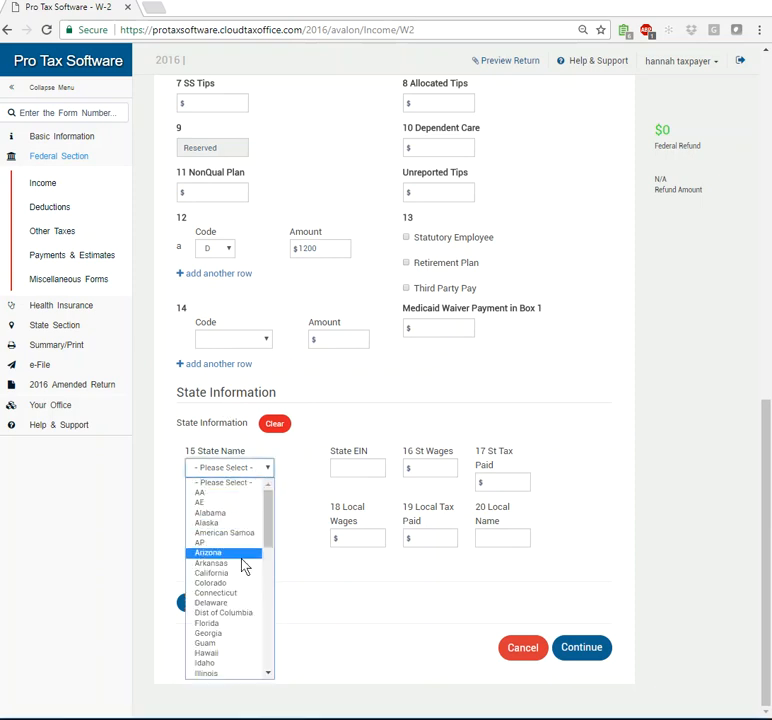
click(206, 623)
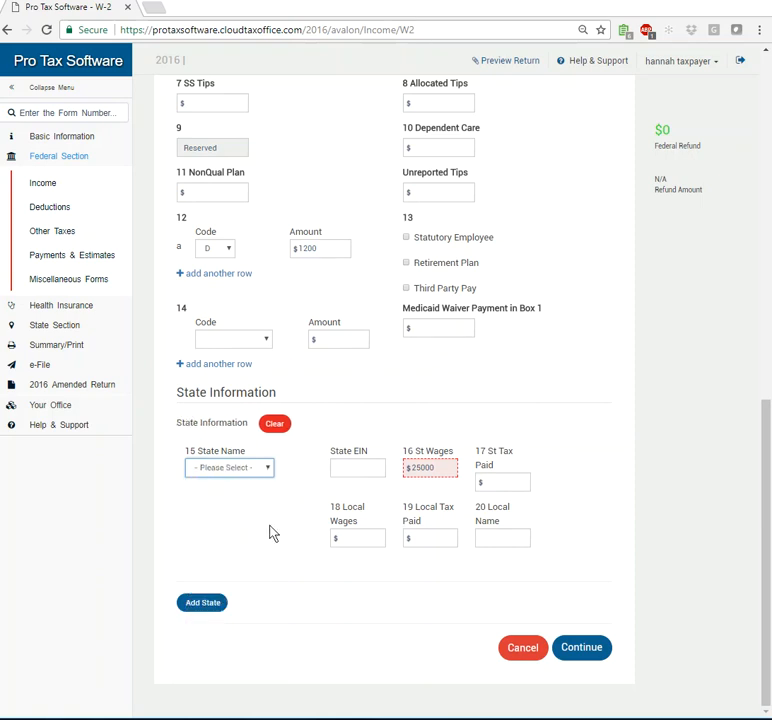
mouse_move(224, 543)
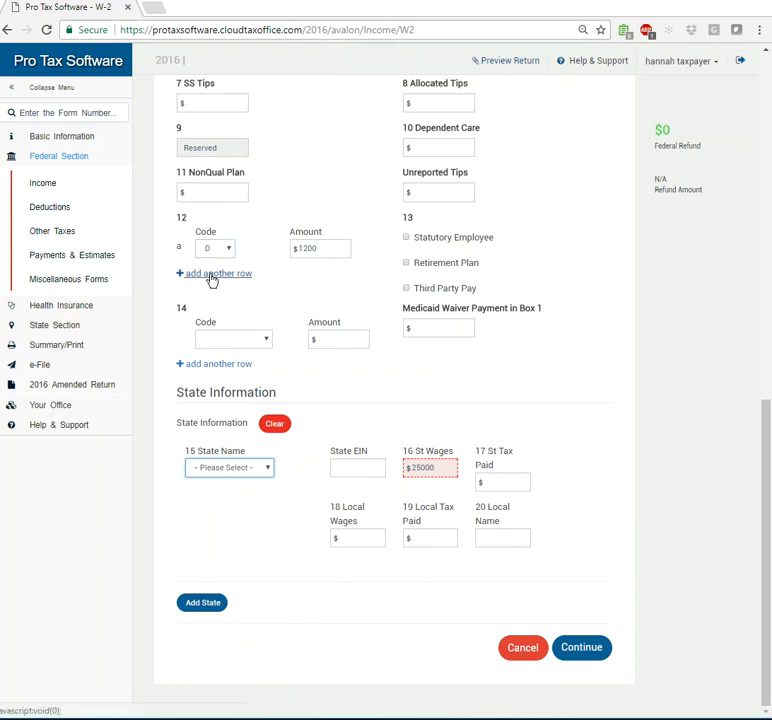
- Add a box 12 code J entry for 1000 and save the first W-2
click(213, 273)
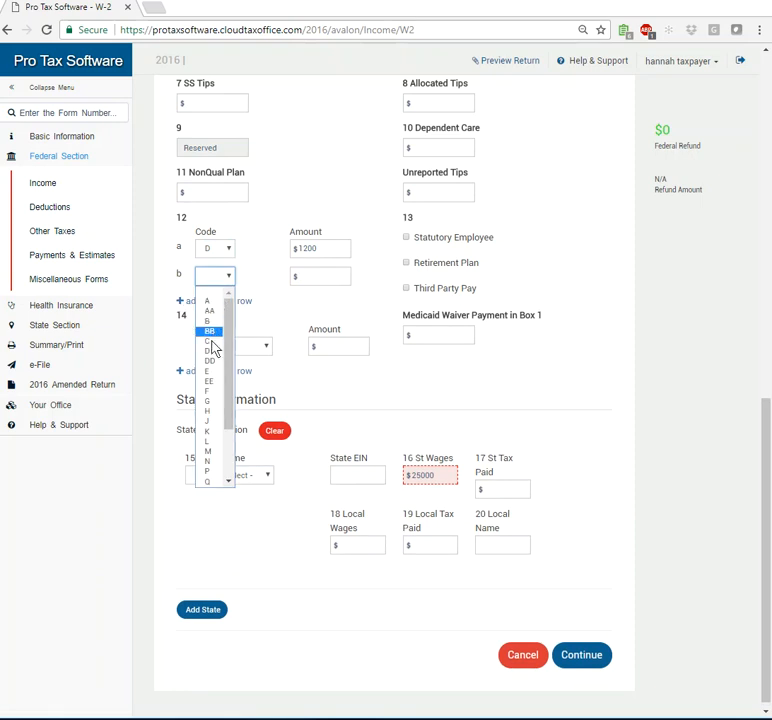
click(207, 410)
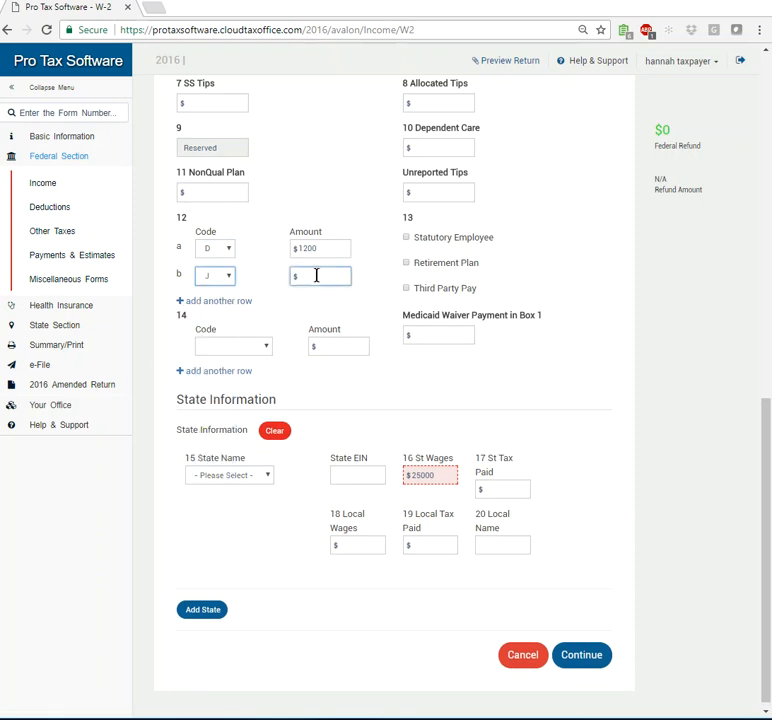
text(1000)
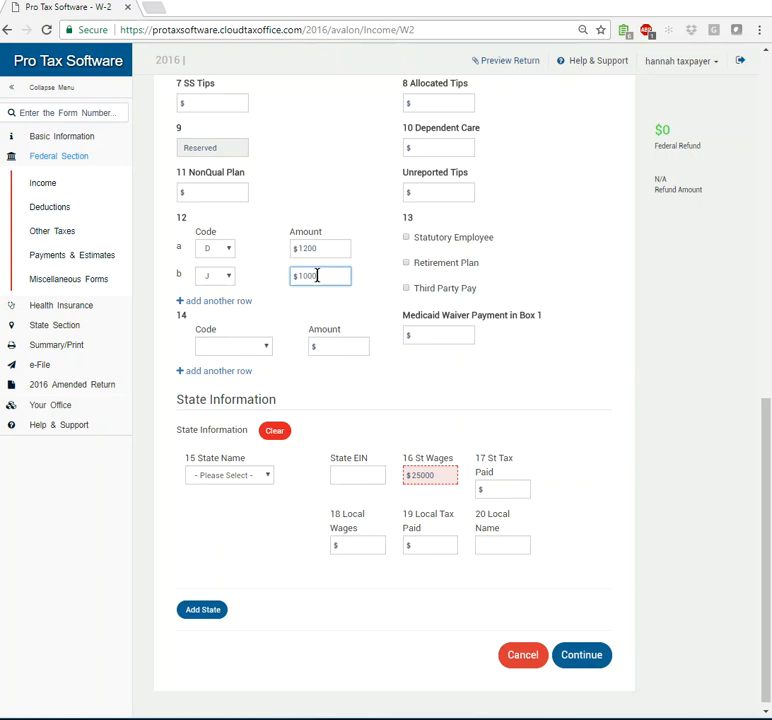
click(338, 346)
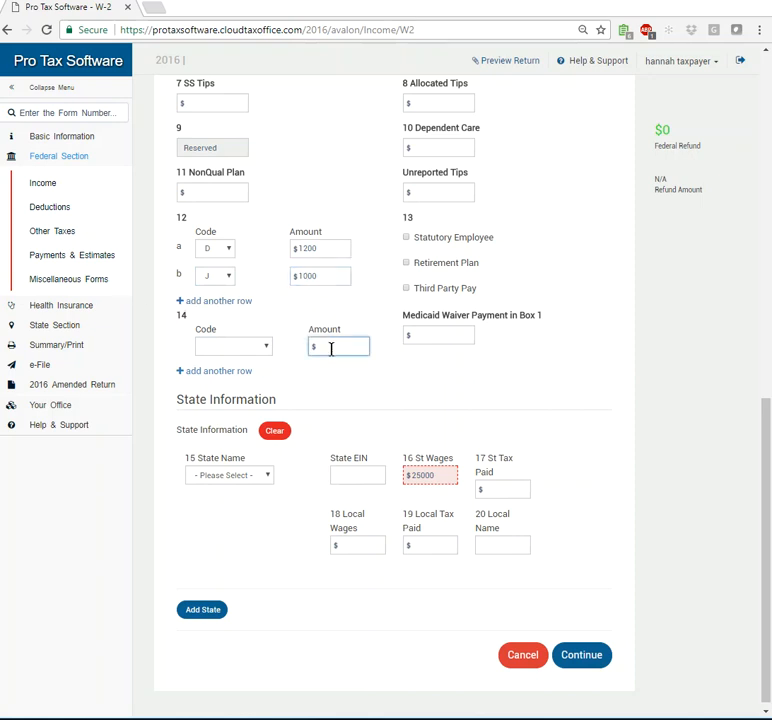
double_click(430, 475)
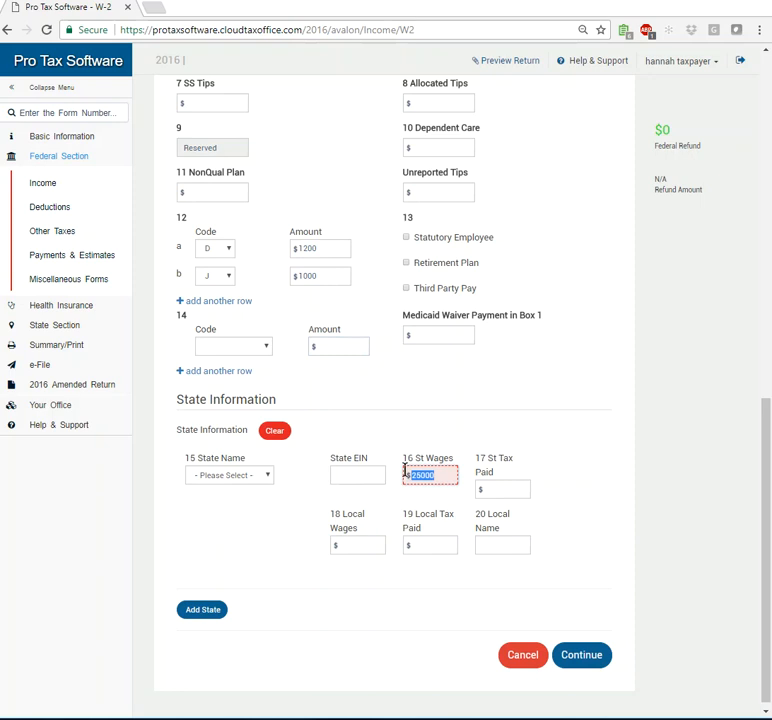
click(581, 654)
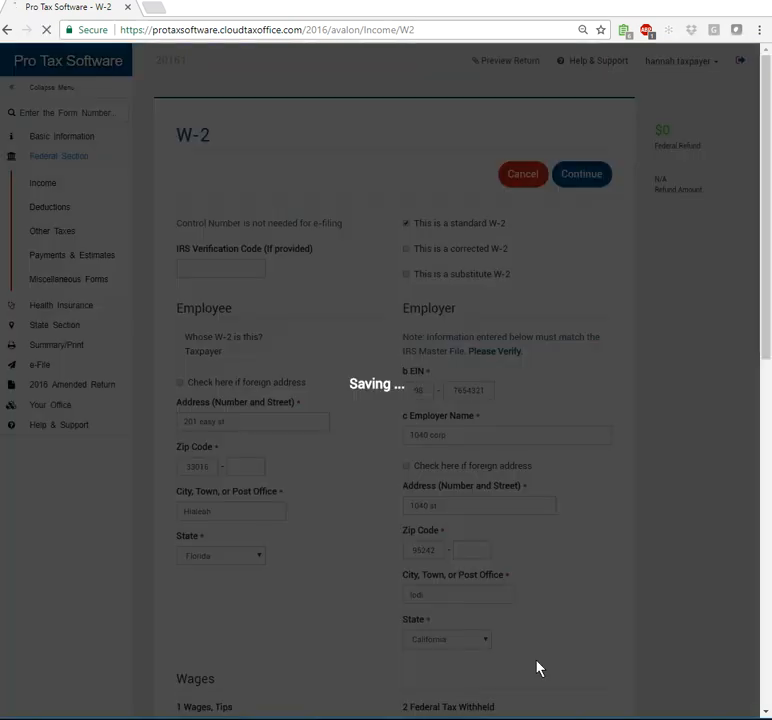
- Review the grid showing 1040 corp's $25,000 W-2, $2,500 withheld, $8,633 refund
click(581, 173)
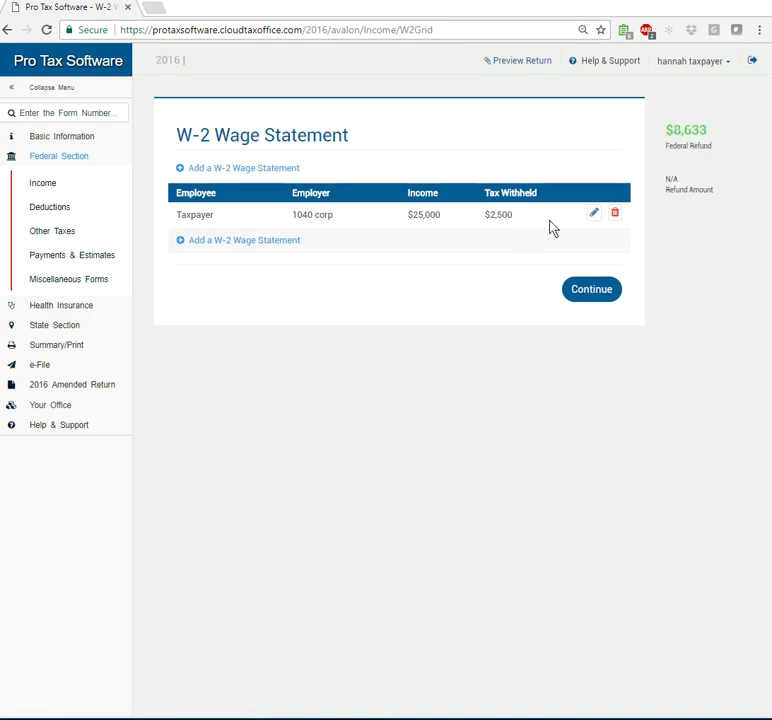
mouse_move(593, 213)
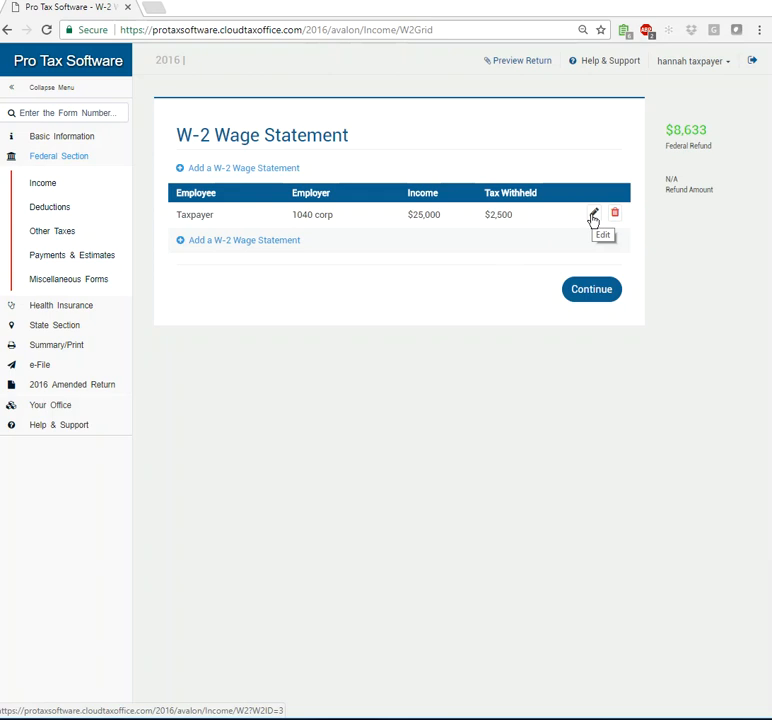
mouse_move(380, 248)
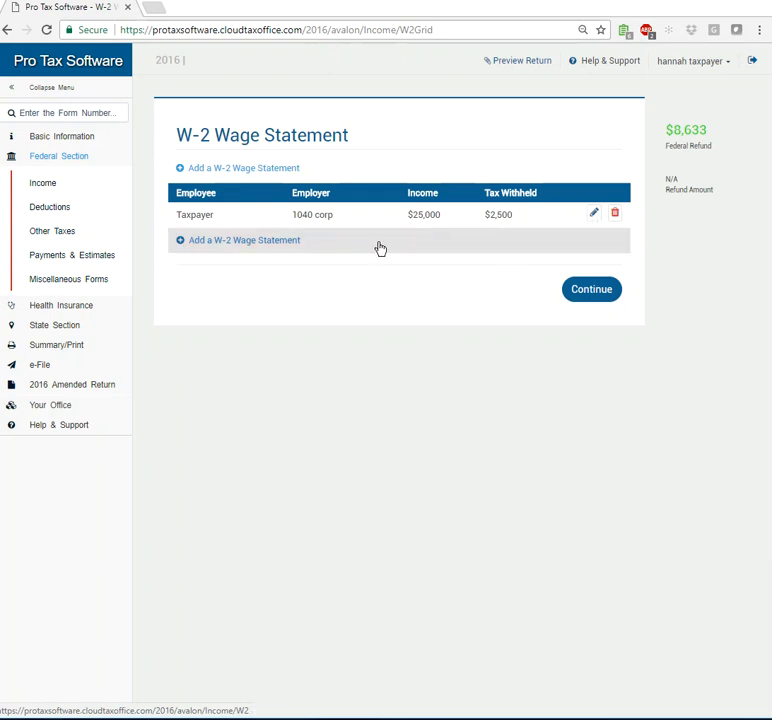
mouse_move(222, 245)
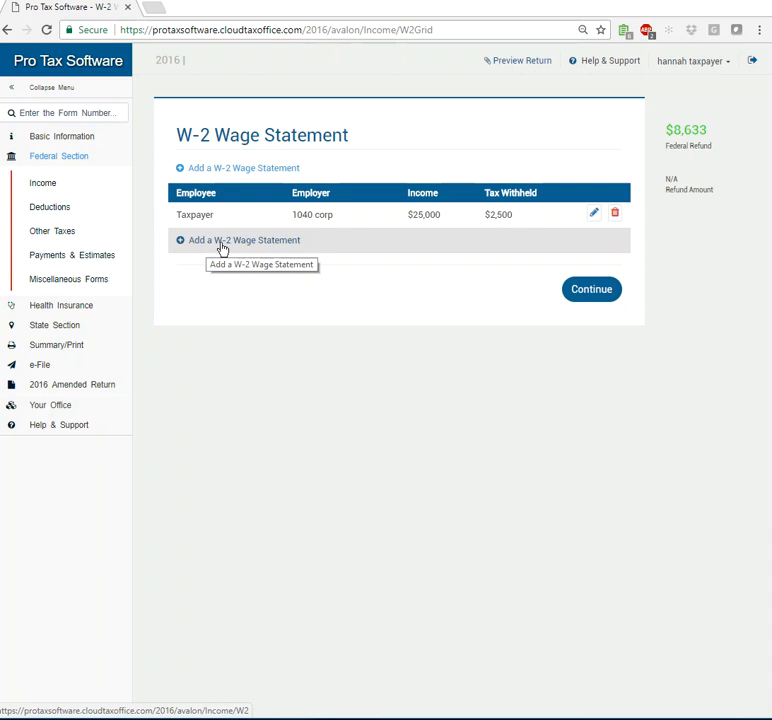
- Add a second 1040 corp W-2 with EIN 98-7654321, $13,000 wages, $1,300 withheld
click(244, 240)
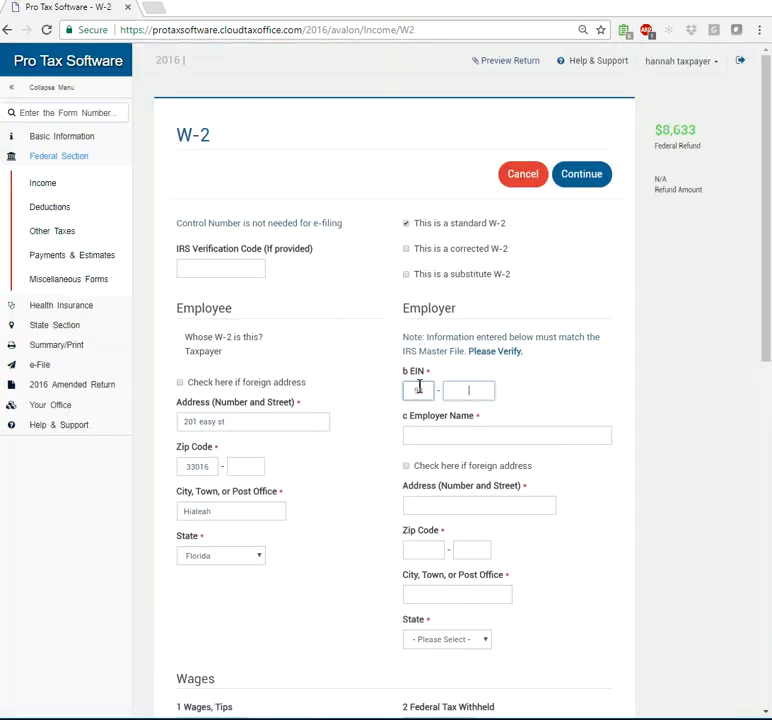
text(7654321)
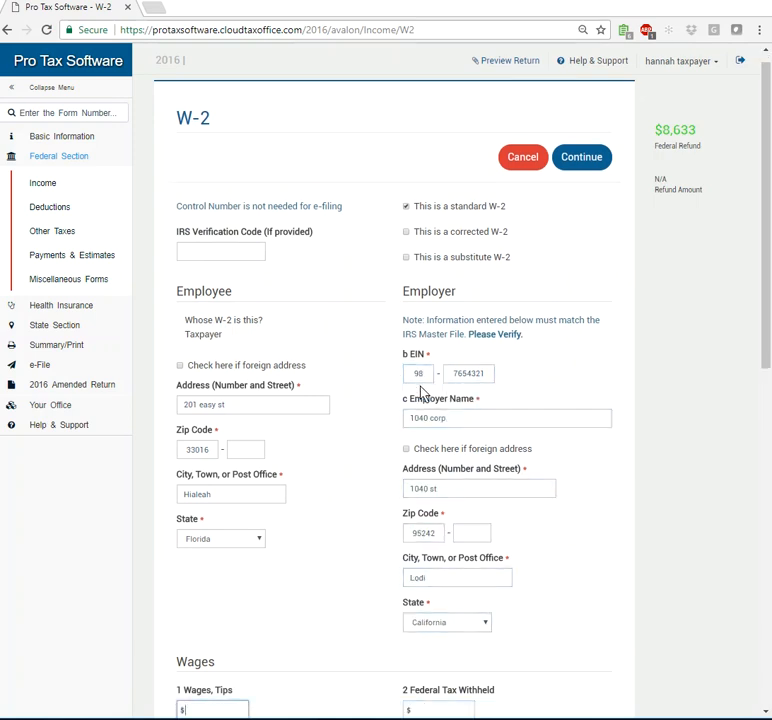
text(13000)
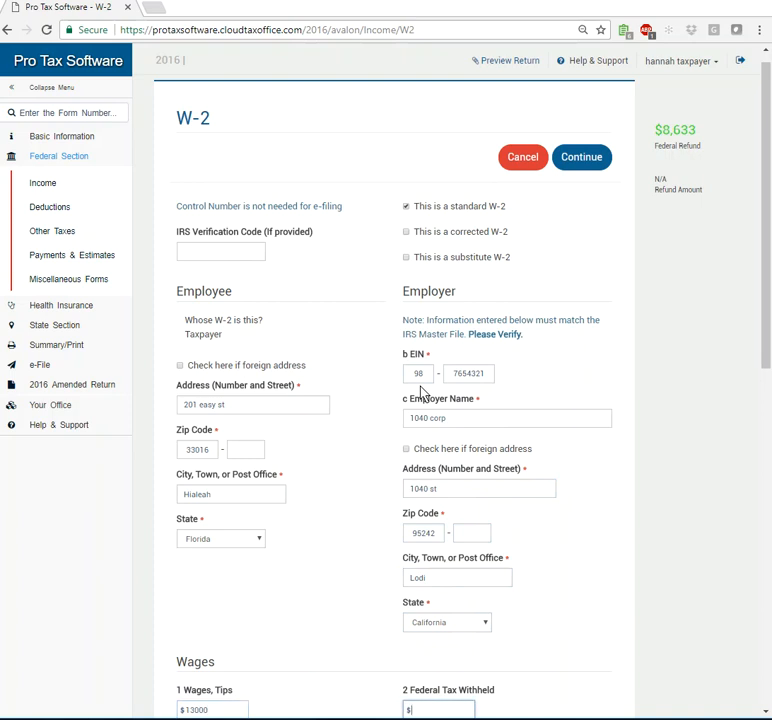
scroll(down, 3)
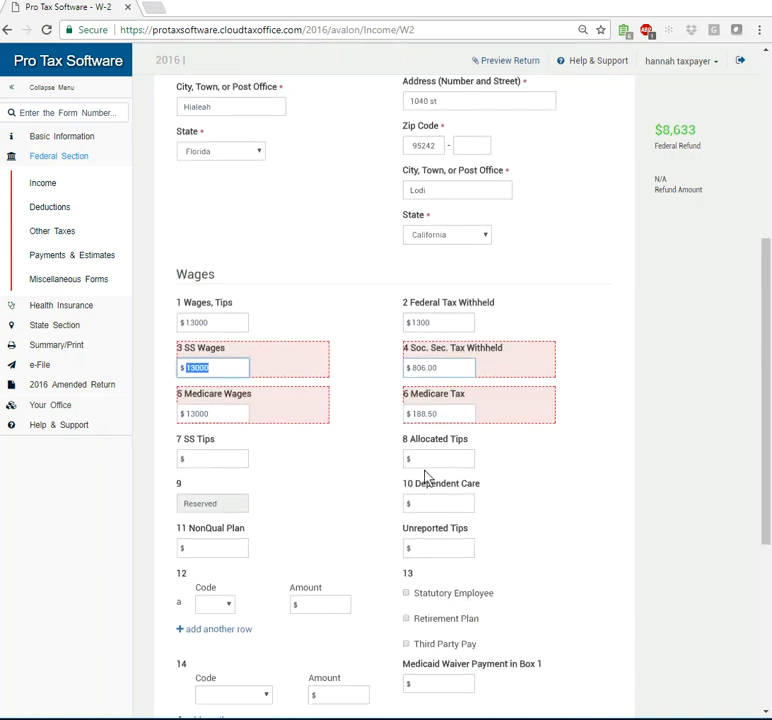
scroll(down, 3)
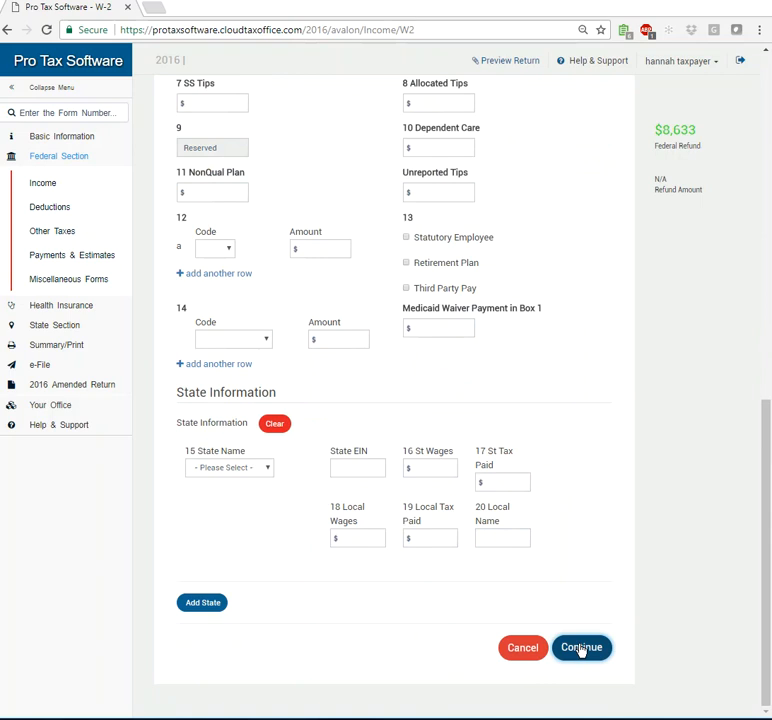
- Save the second W-2, confirming 'Yes, I want to save this W2' on the duplicate-EIN warning
click(581, 647)
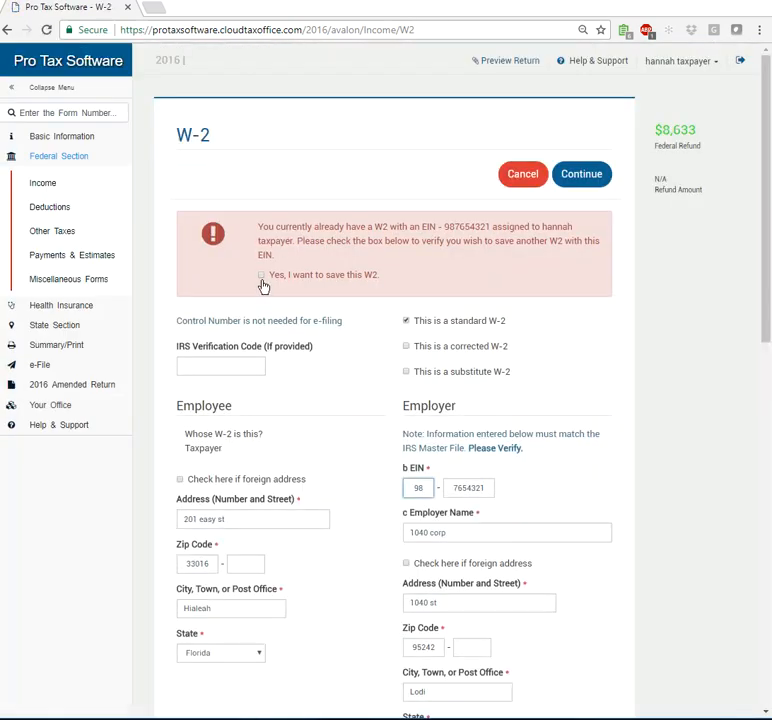
scroll(down, 3)
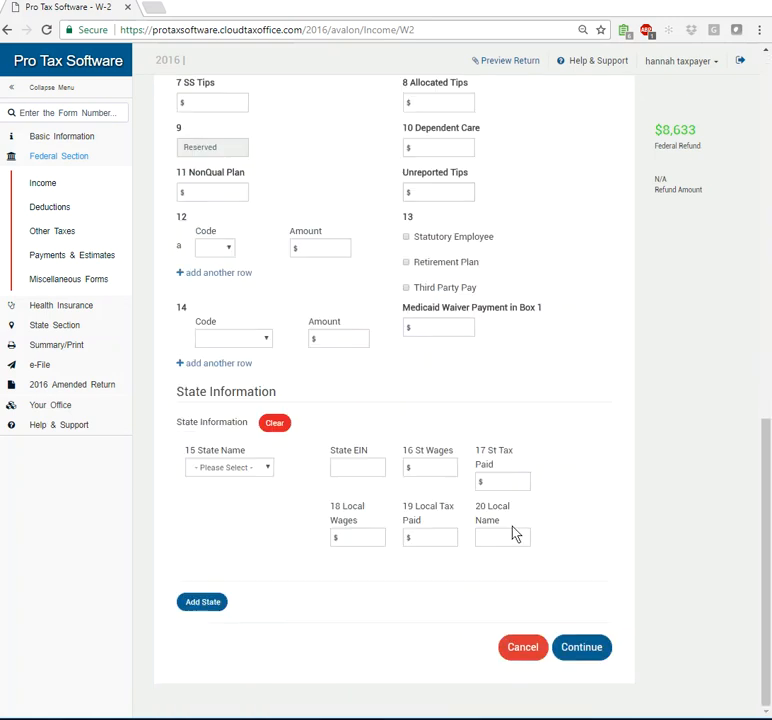
scroll(up, 3)
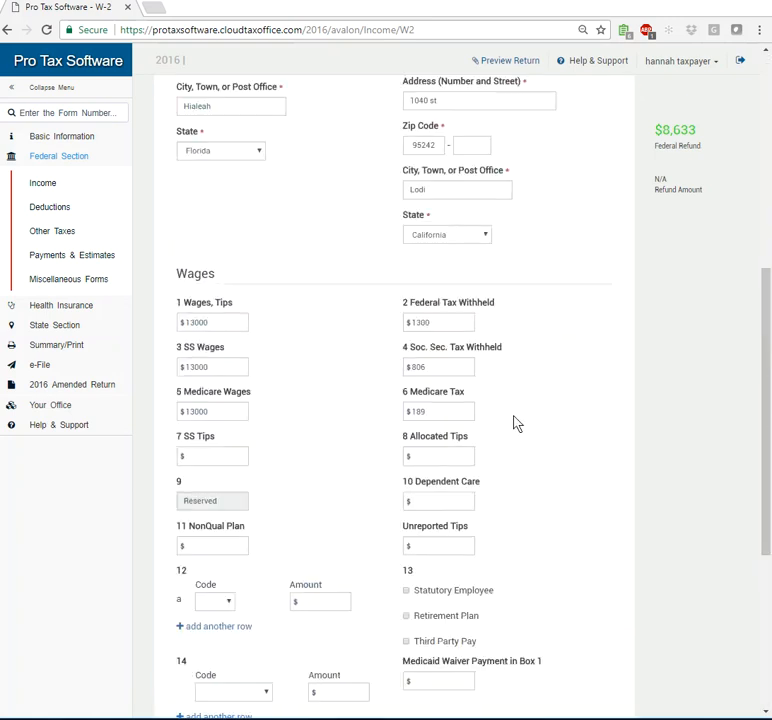
scroll(up, 3)
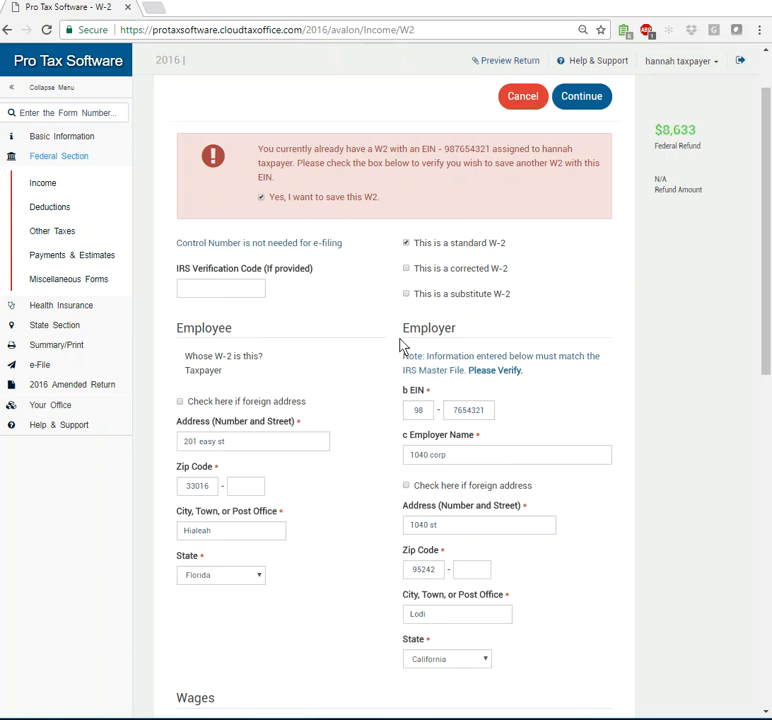
scroll(down, 3)
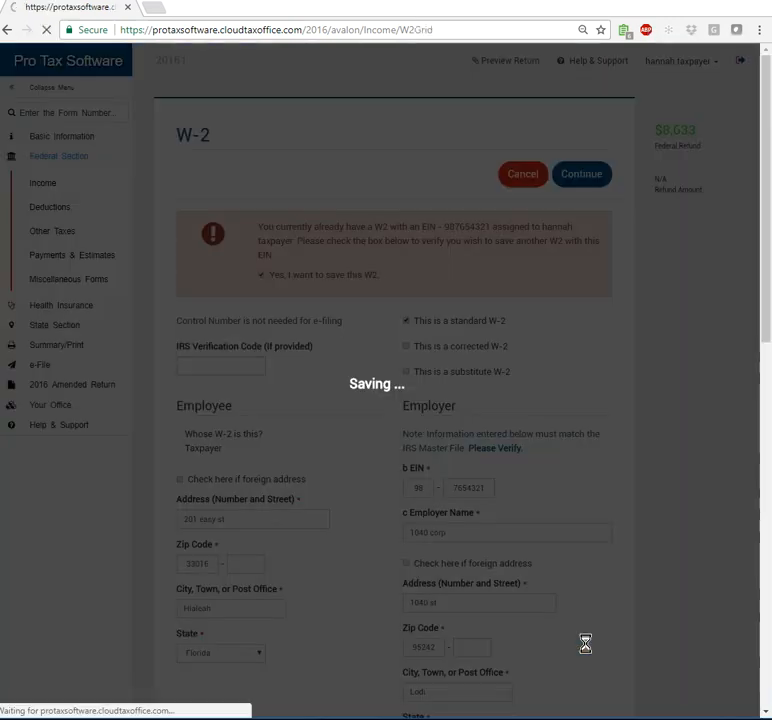
- Finish saving; grid lists $25,000 and $13,000 statements, refund now $5,491
click(581, 173)
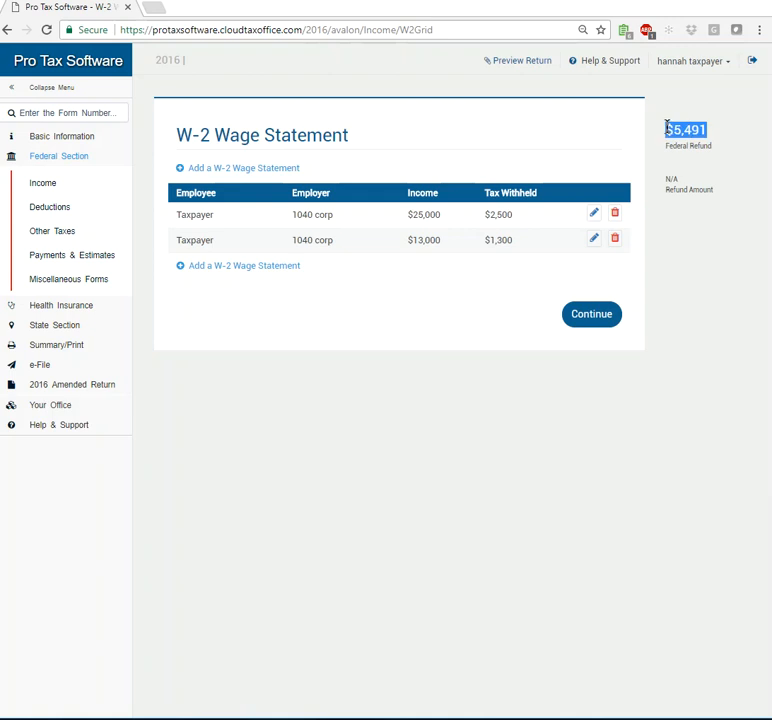
mouse_move(519, 413)
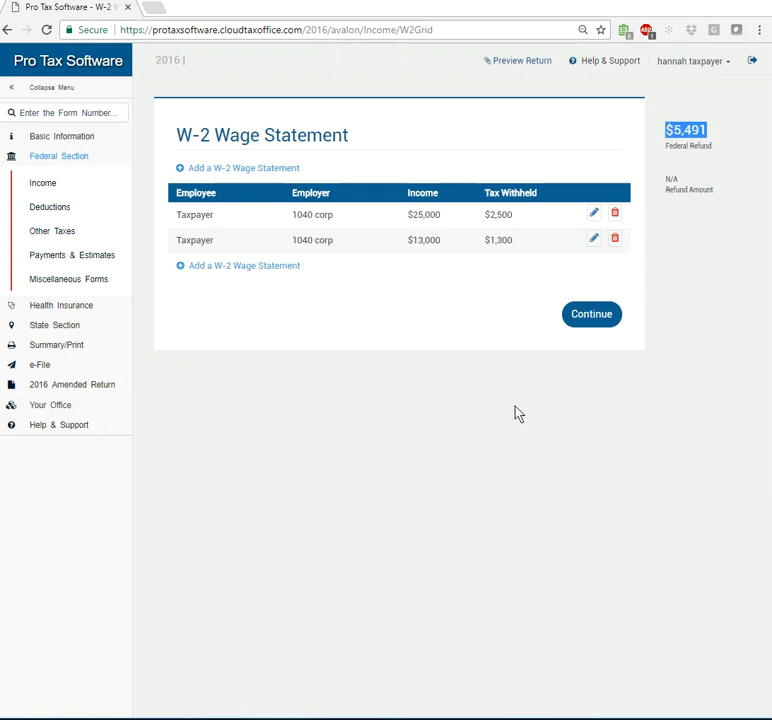
mouse_move(261, 331)
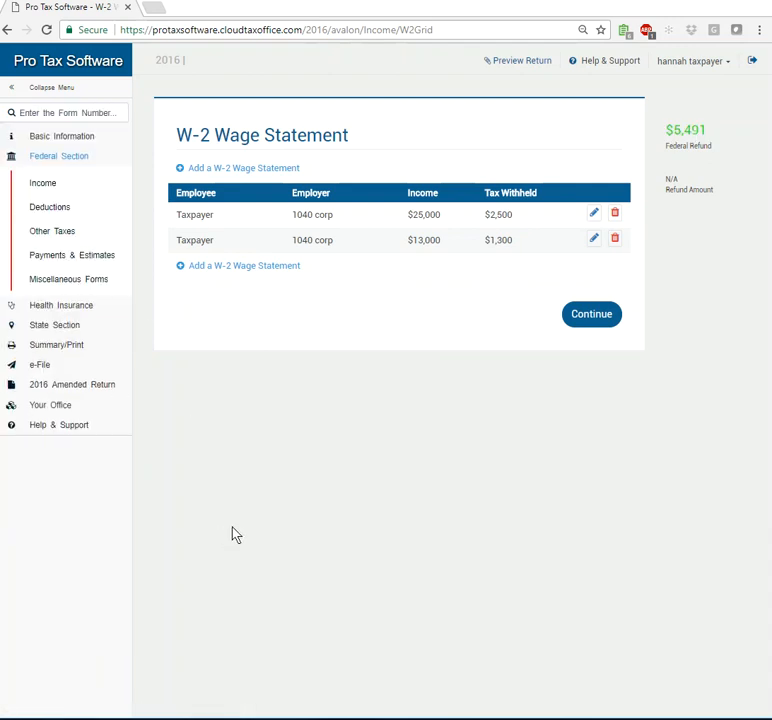
- Leave the completed W-2 wage statements and return to the Income menu
click(591, 313)
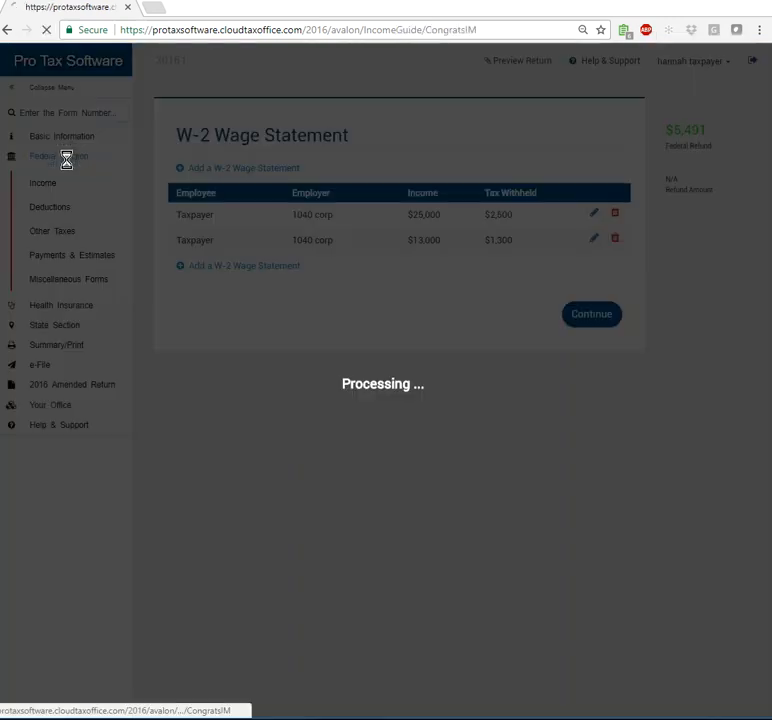
click(591, 313)
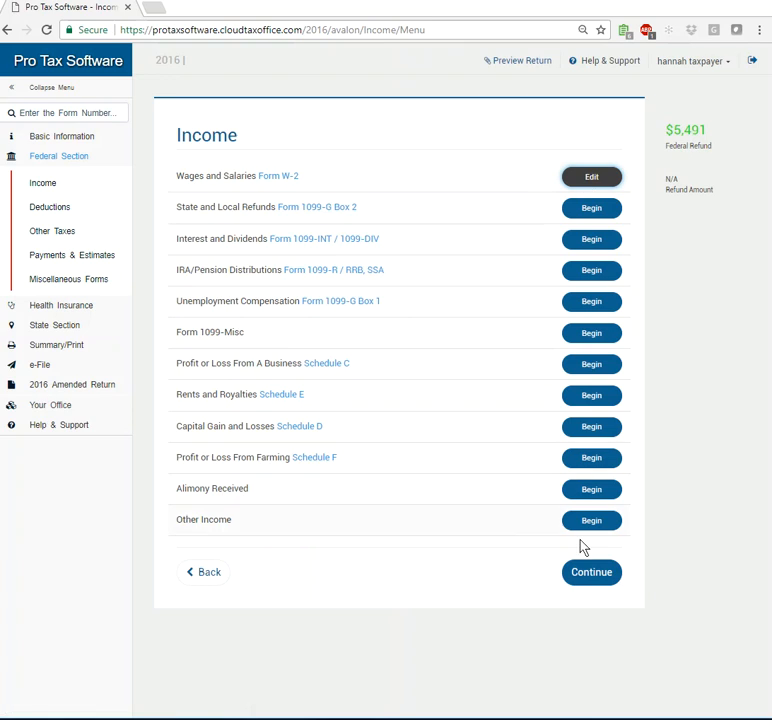
mouse_move(556, 131)
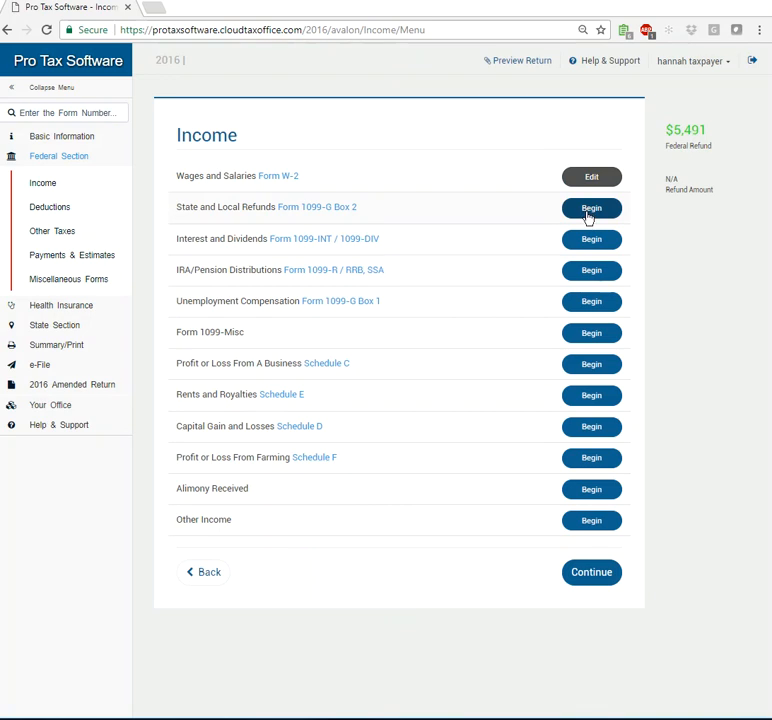
mouse_move(592, 208)
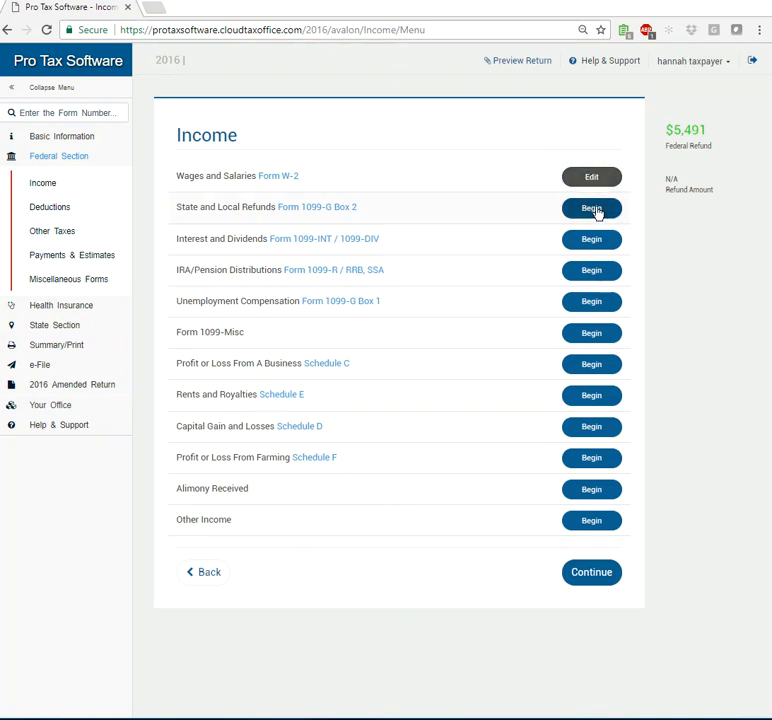